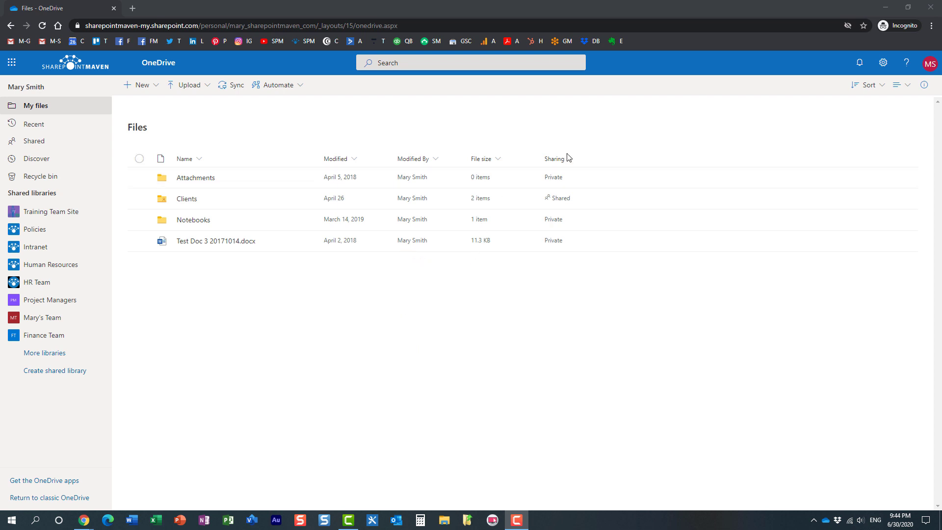
Check the signed-in account information and dismiss the panel.
left_click(930, 63)
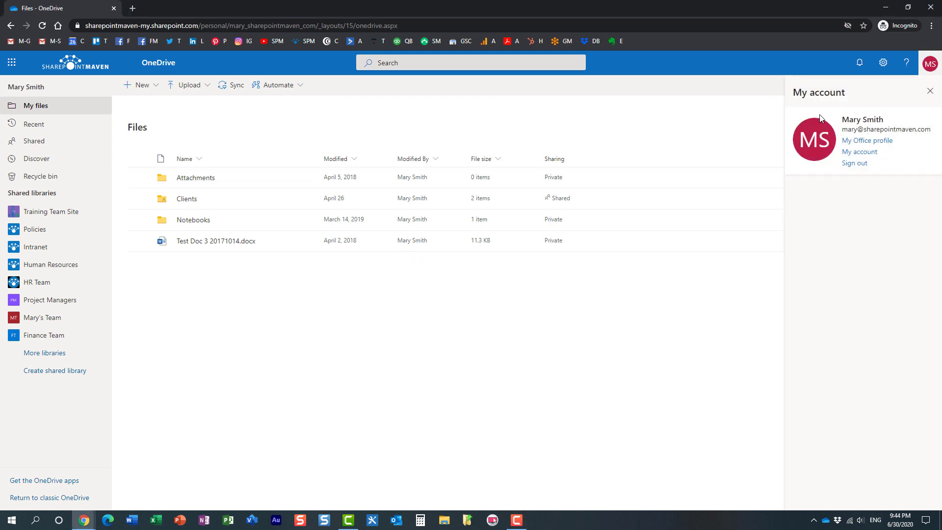
mouse_move(930, 95)
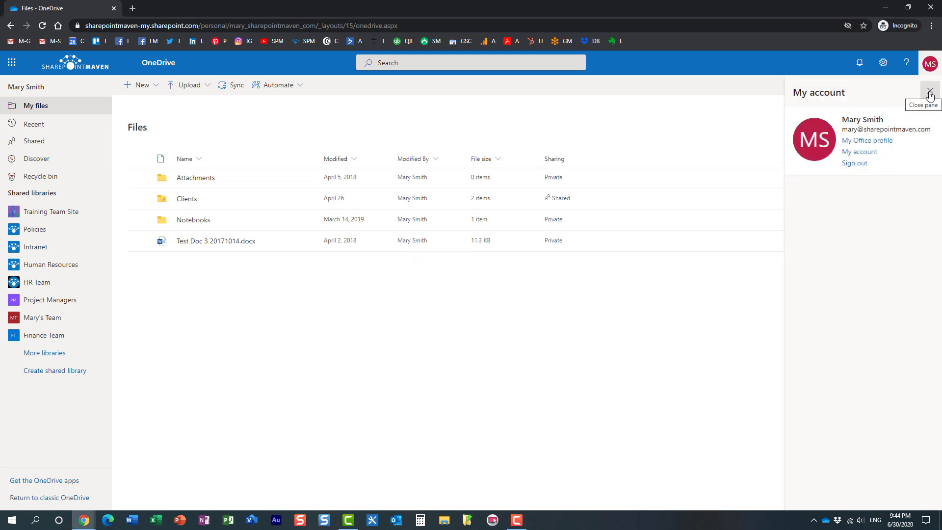
left_click(930, 95)
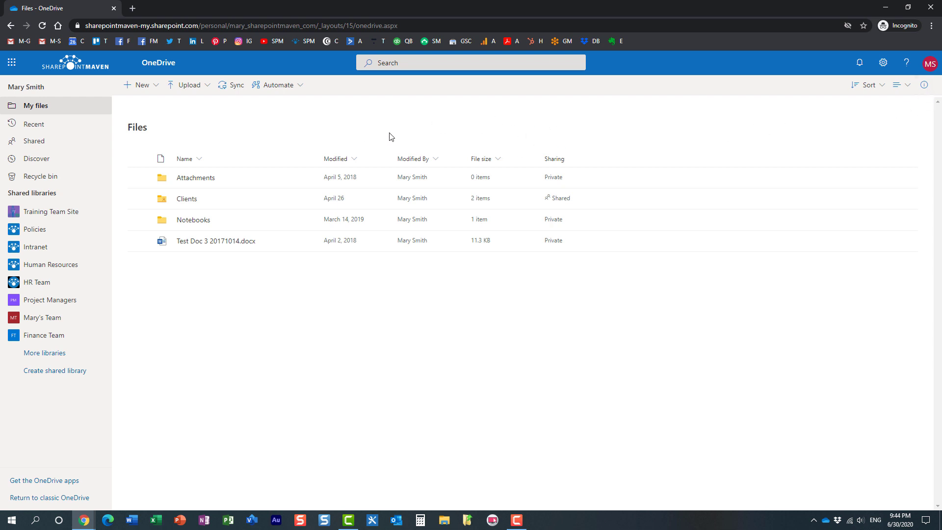
Share Test Doc 3 20171014.docx with a link limited to specific people and move to the recipient field.
right_click(215, 240)
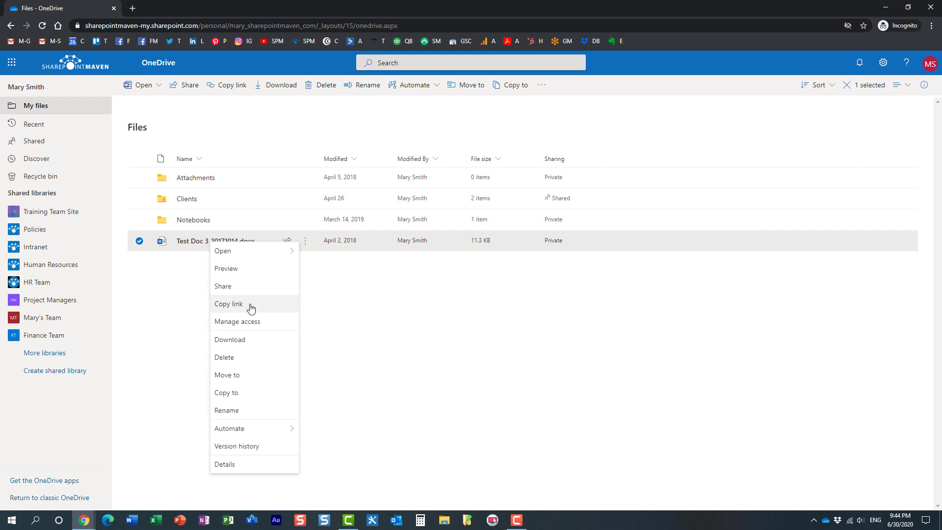
left_click(222, 286)
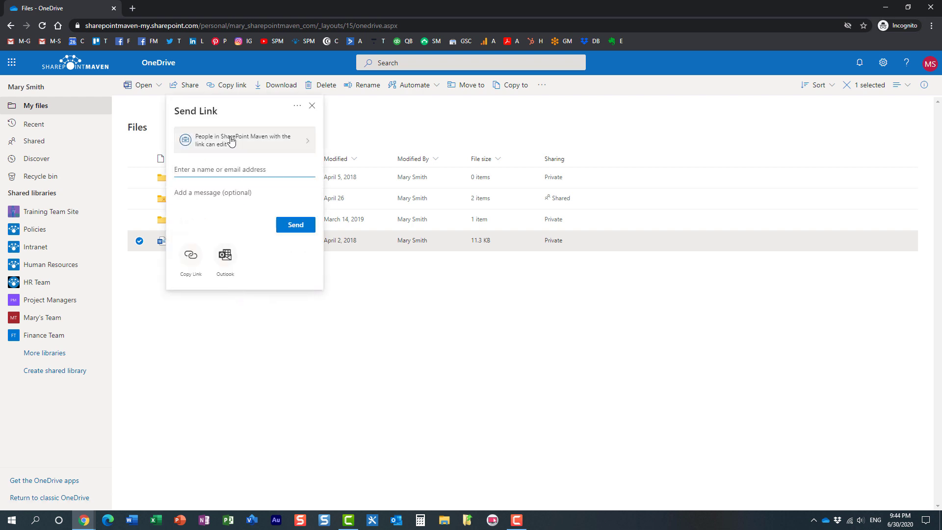
left_click(243, 139)
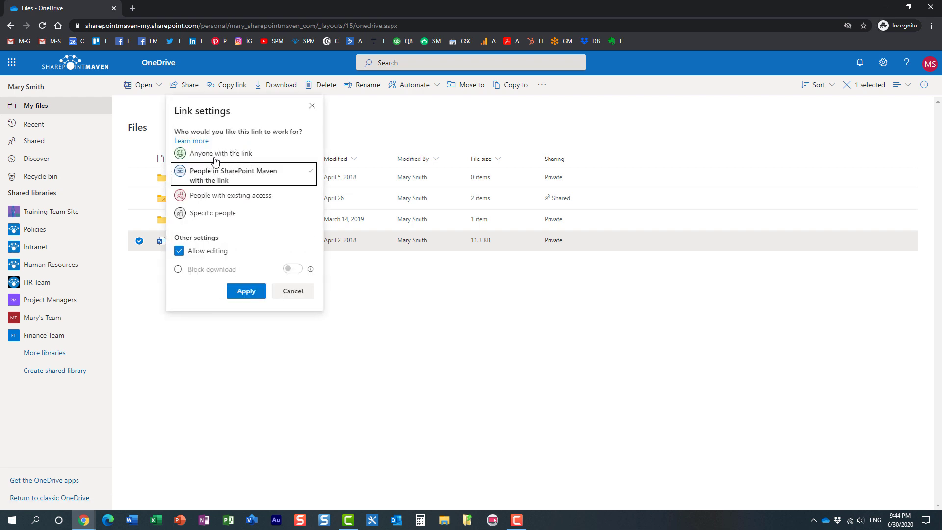
mouse_move(223, 161)
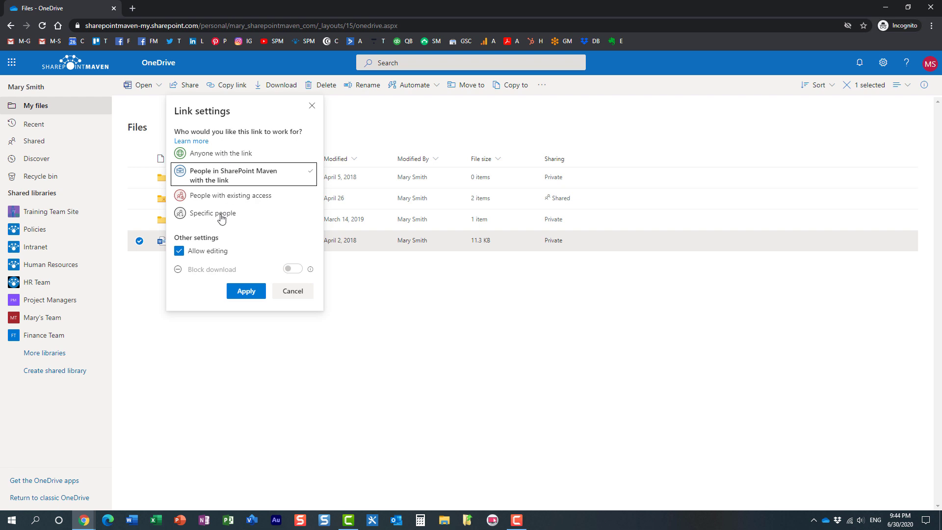
left_click(209, 213)
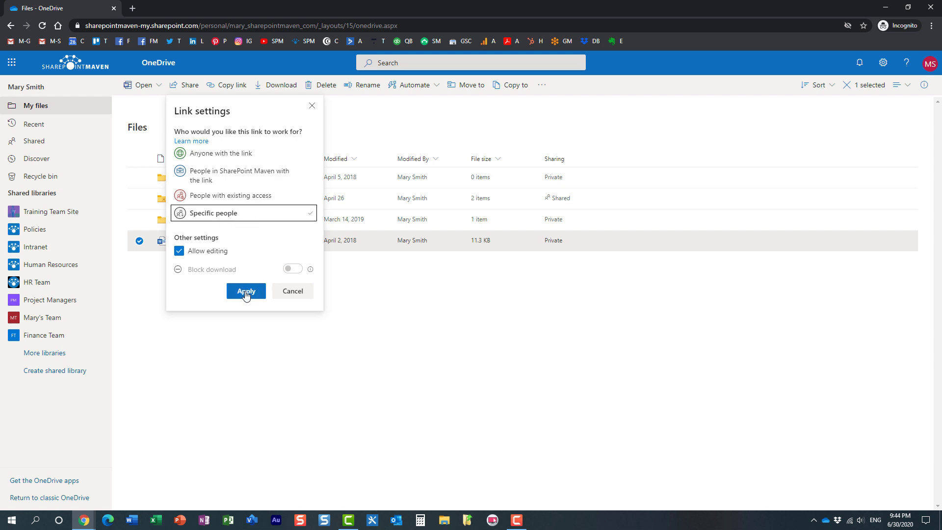
left_click(245, 291)
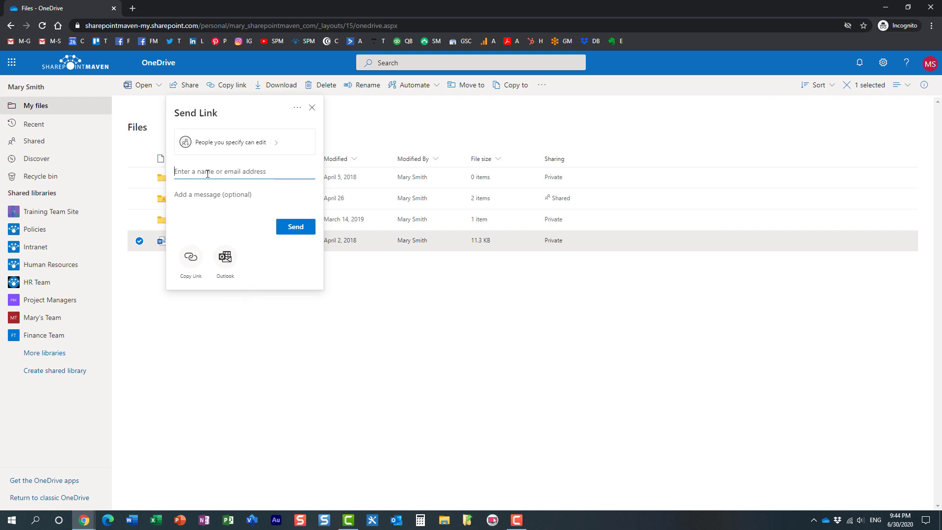
left_click(312, 108)
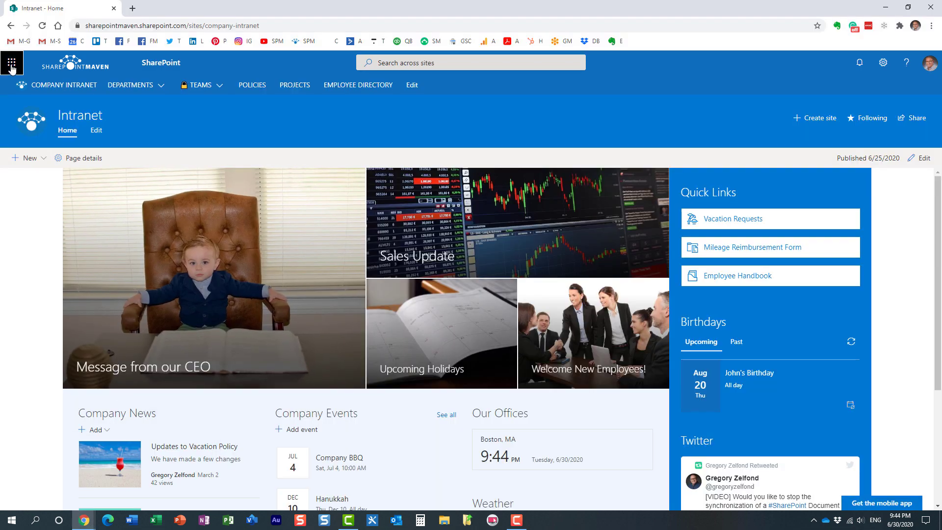
Go from the app launcher to the SharePoint admin center home page.
left_click(12, 63)
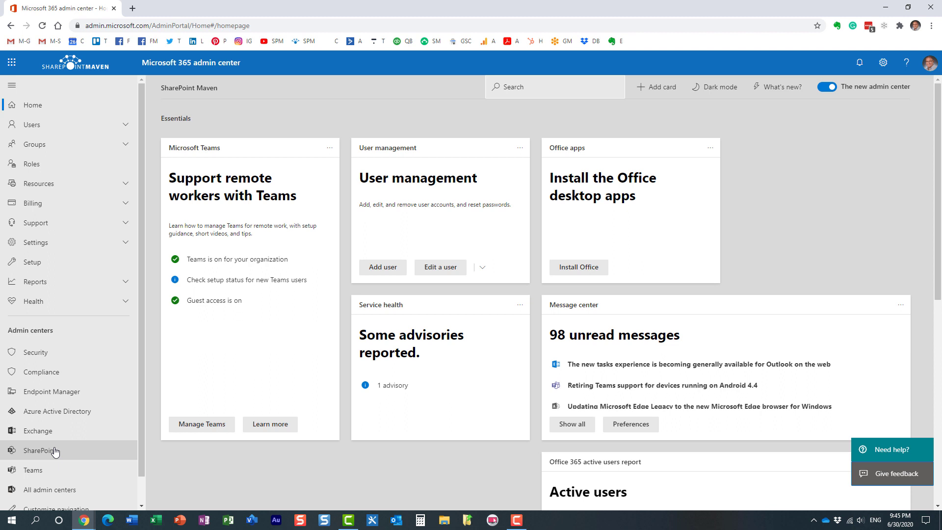
left_click(40, 450)
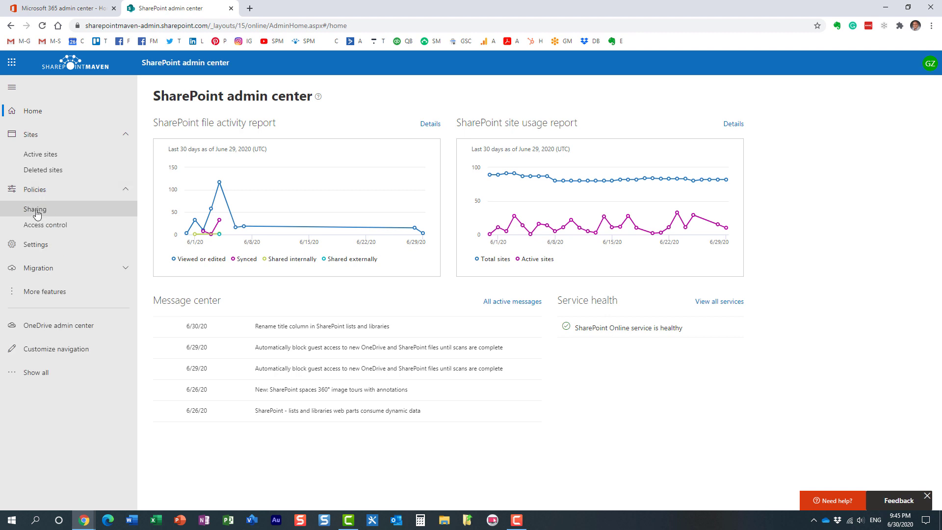
View the organization's Sharing policy with external sharing levels for SharePoint and OneDrive.
left_click(34, 209)
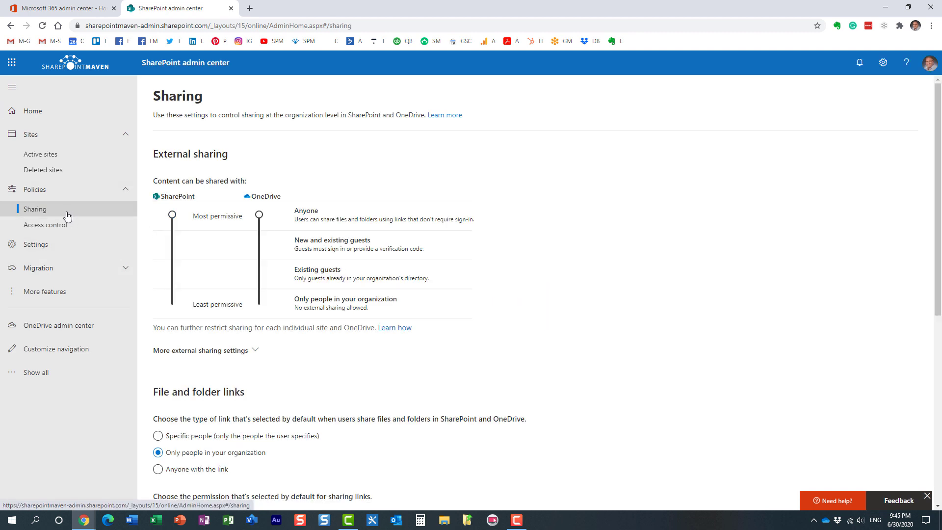
mouse_move(215, 178)
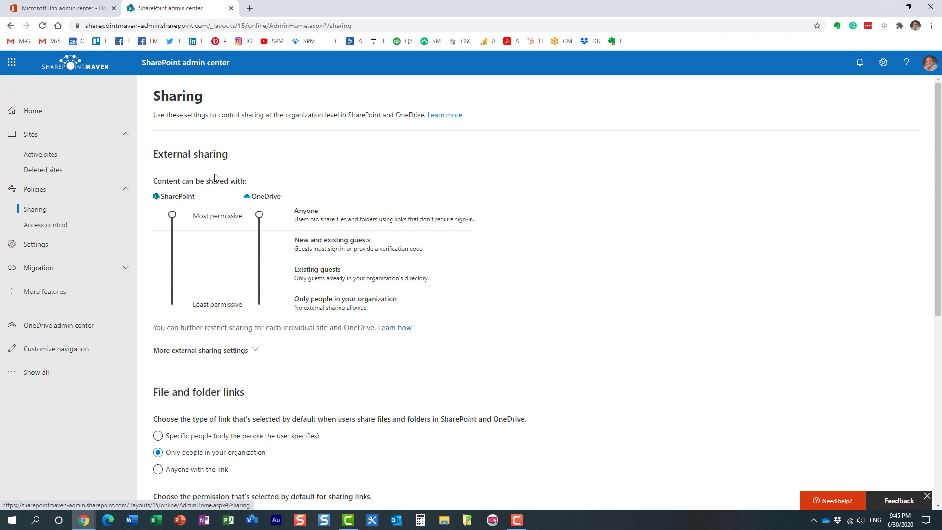
mouse_move(291, 210)
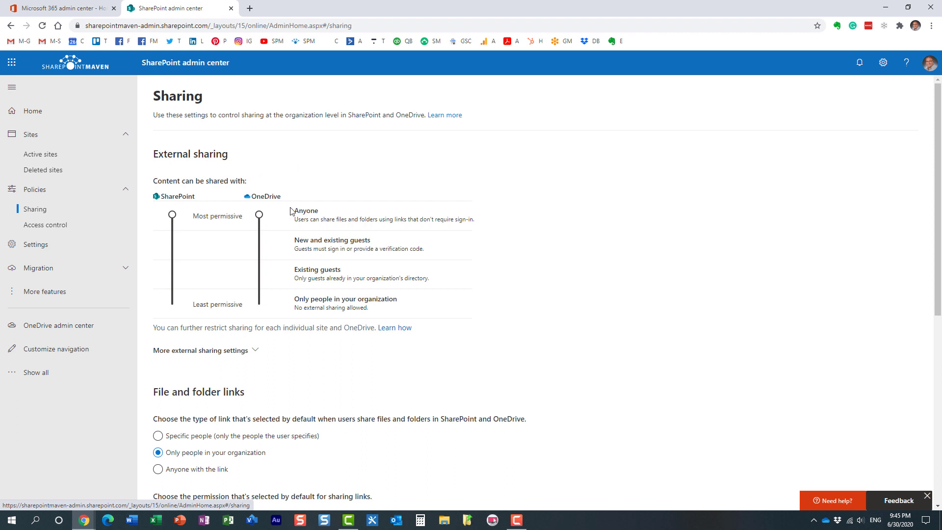
mouse_move(215, 232)
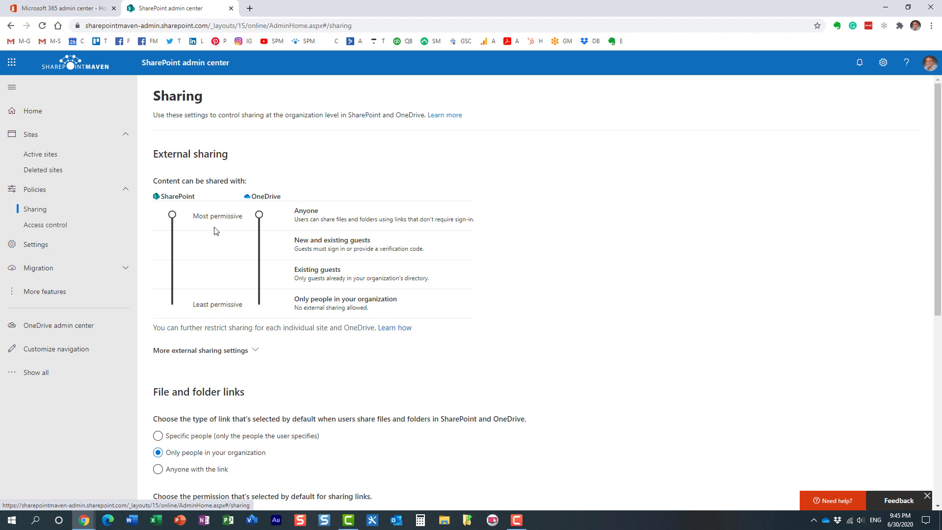
mouse_move(331, 237)
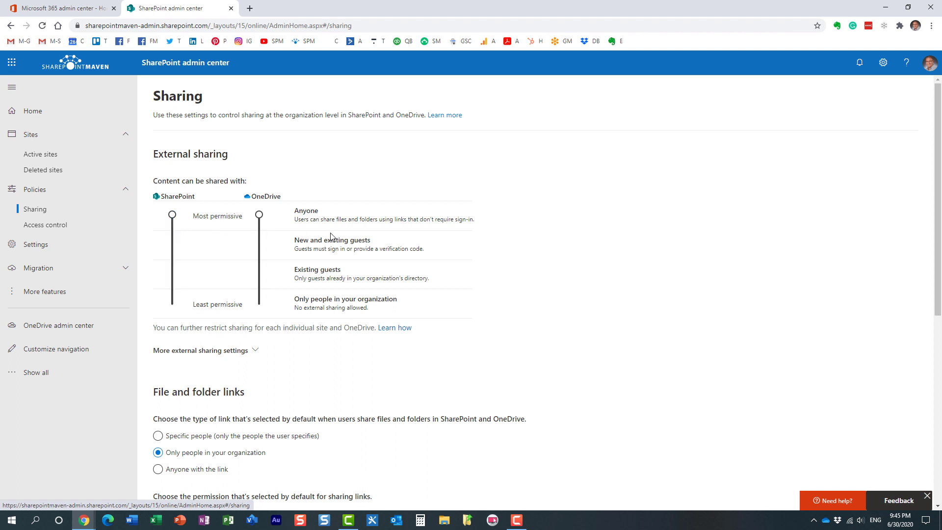
left_click(257, 215)
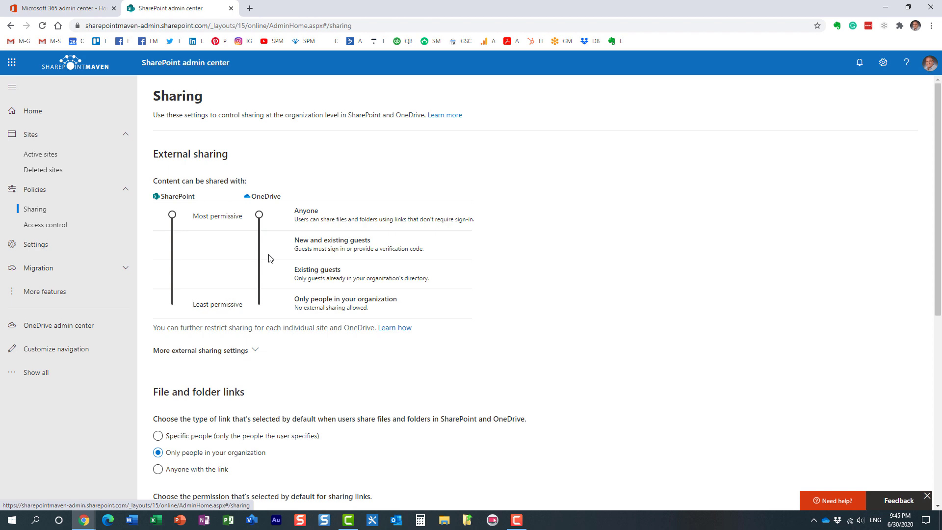
mouse_move(60, 8)
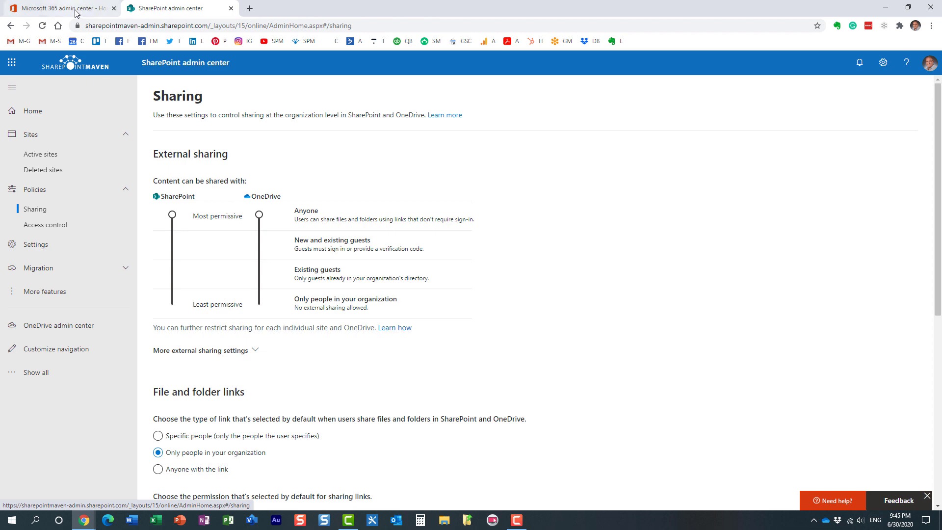
Return to the Microsoft 365 admin center and show the Active users list.
left_click(60, 8)
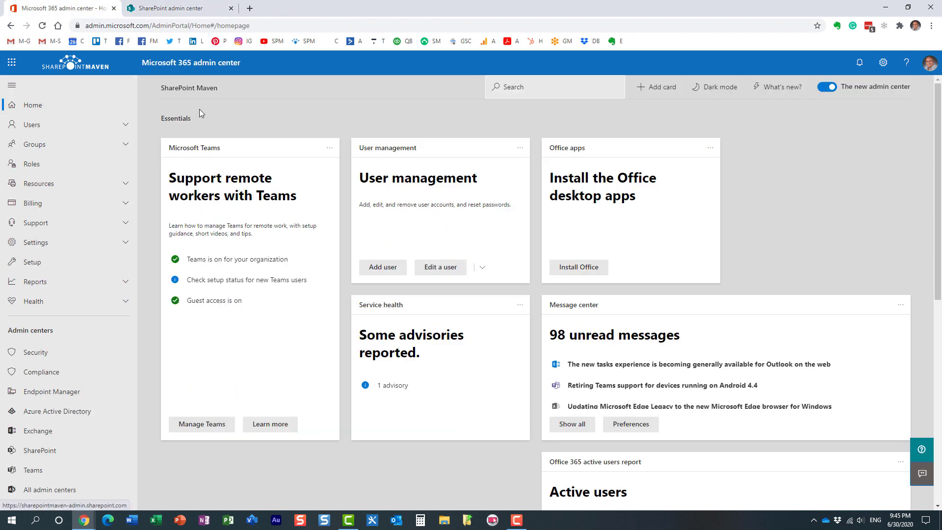
mouse_move(57, 126)
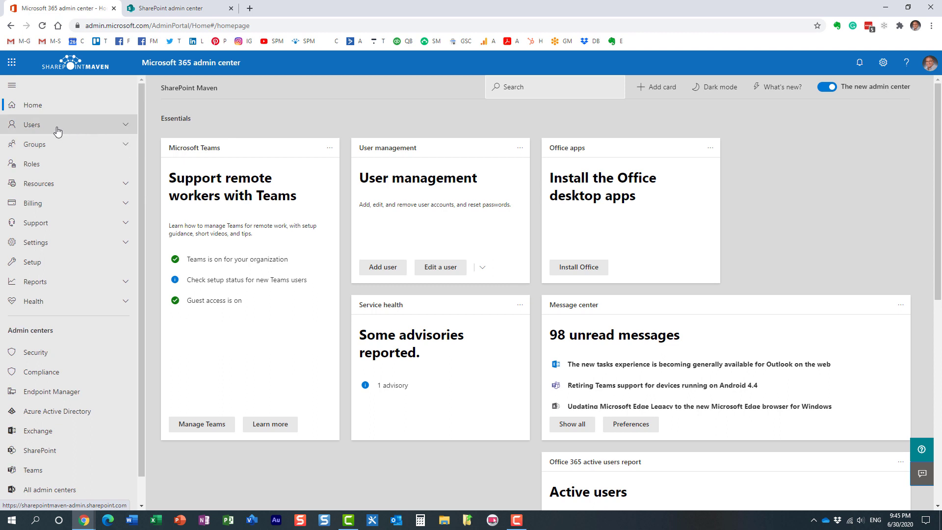
left_click(29, 125)
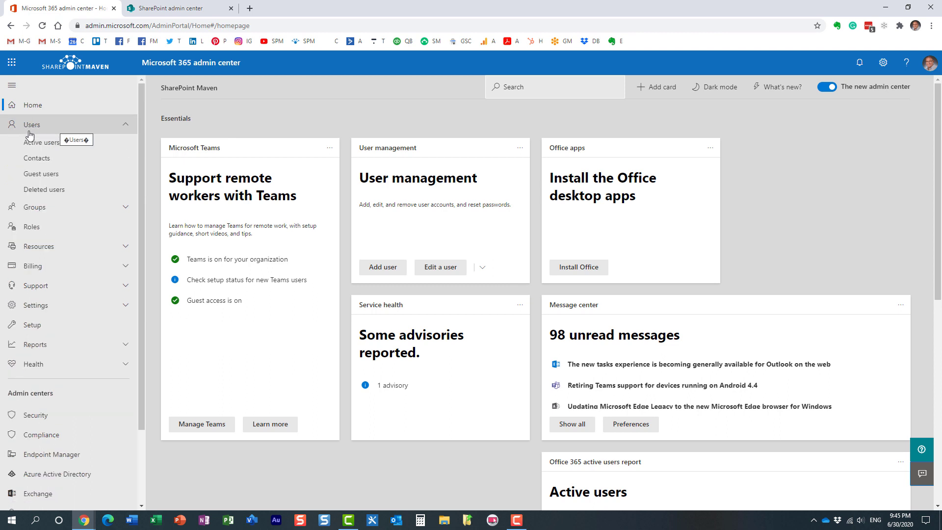
mouse_move(42, 142)
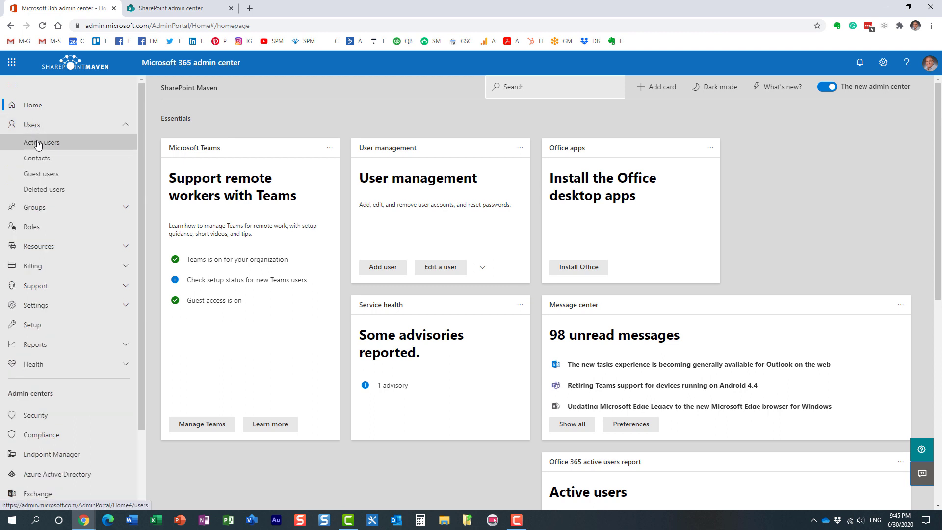
left_click(41, 142)
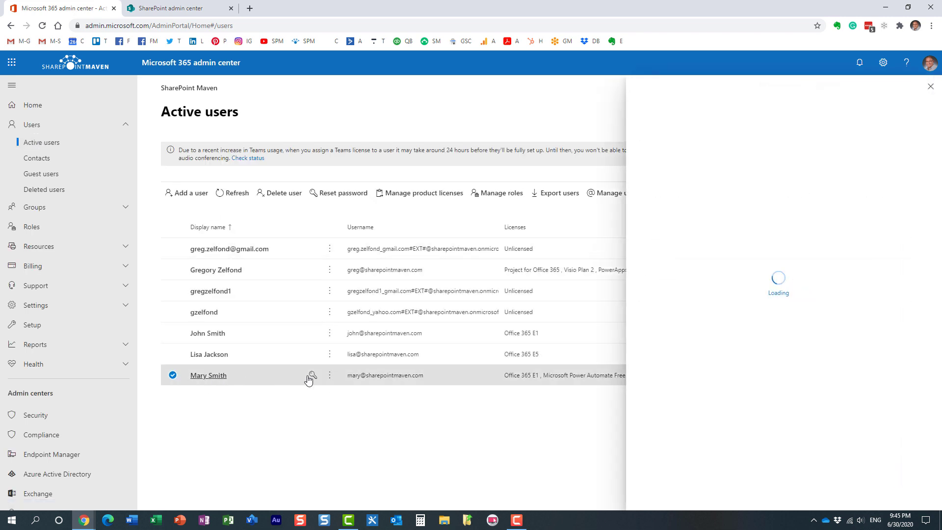
left_click(208, 375)
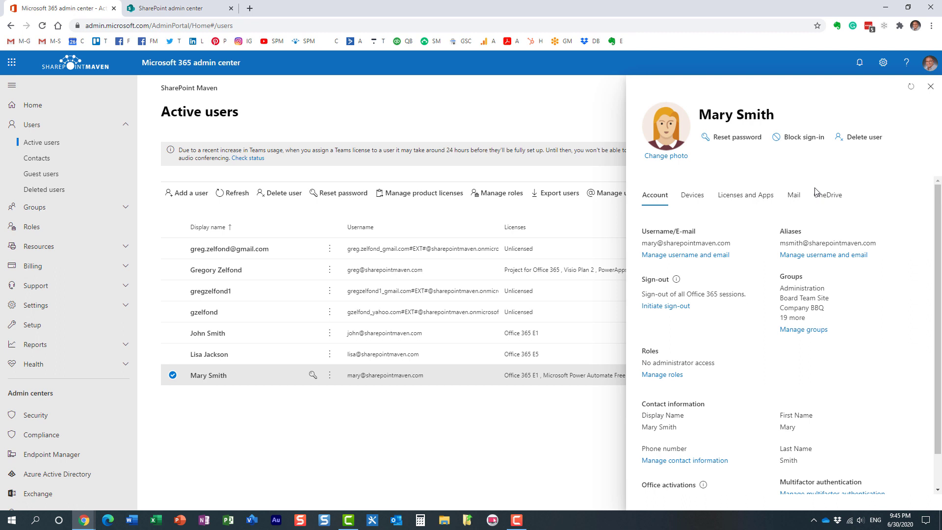
mouse_move(828, 195)
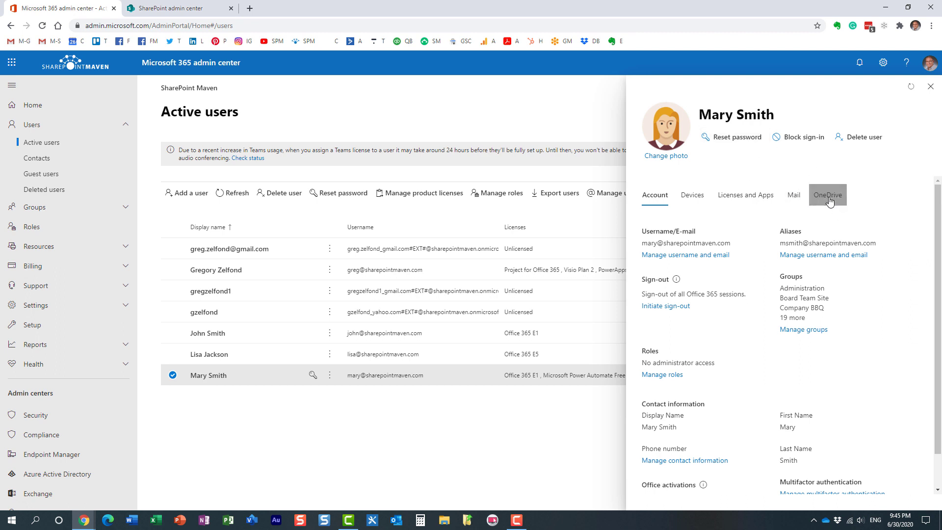
left_click(827, 194)
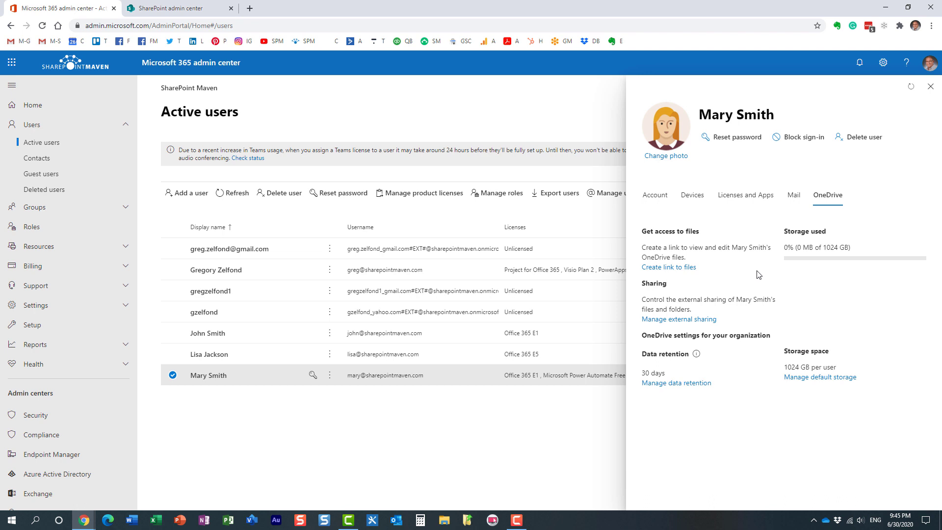
mouse_move(679, 319)
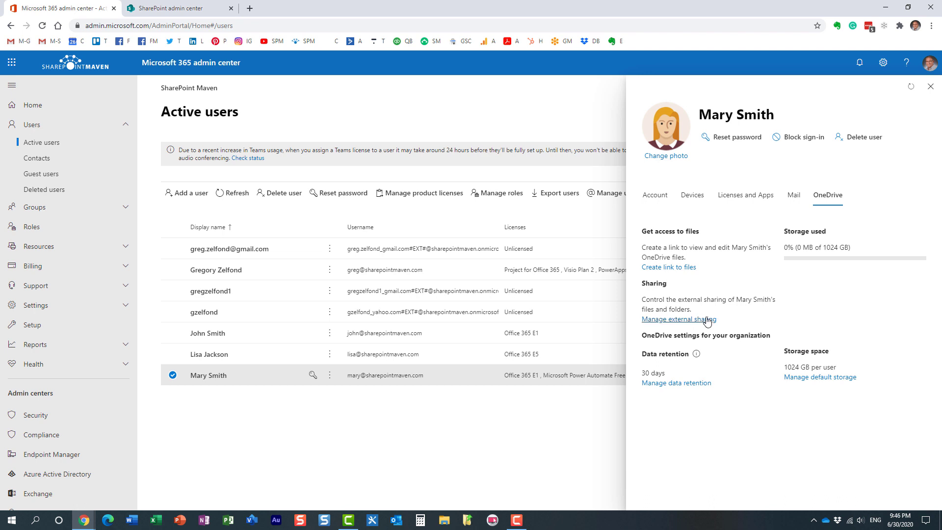
mouse_move(701, 322)
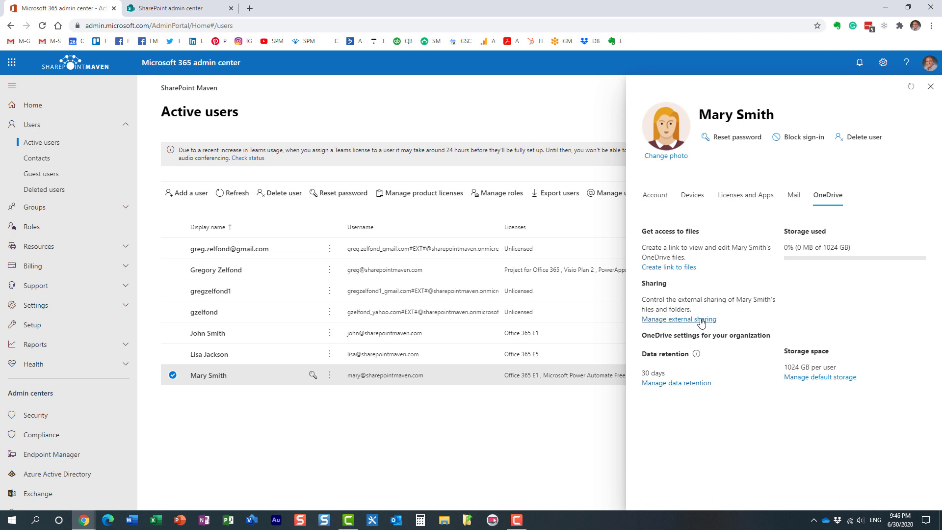
mouse_move(673, 312)
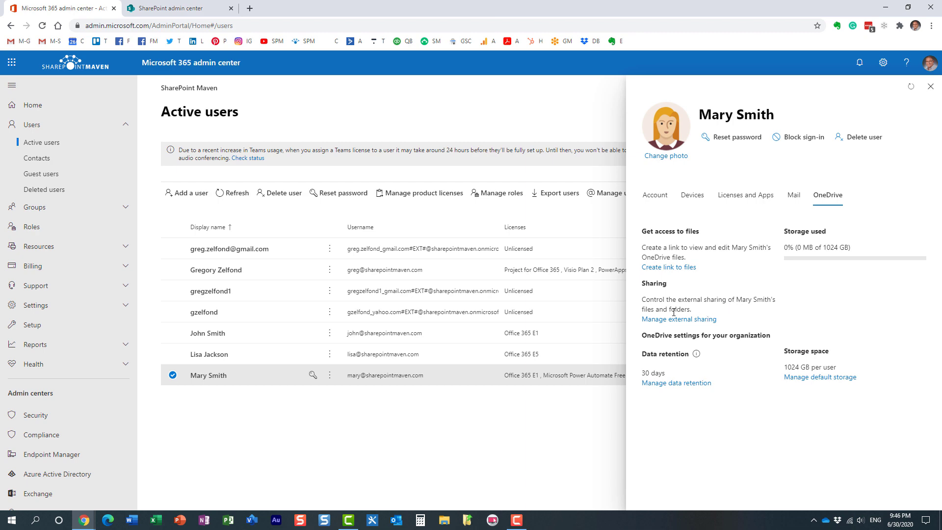
mouse_move(679, 319)
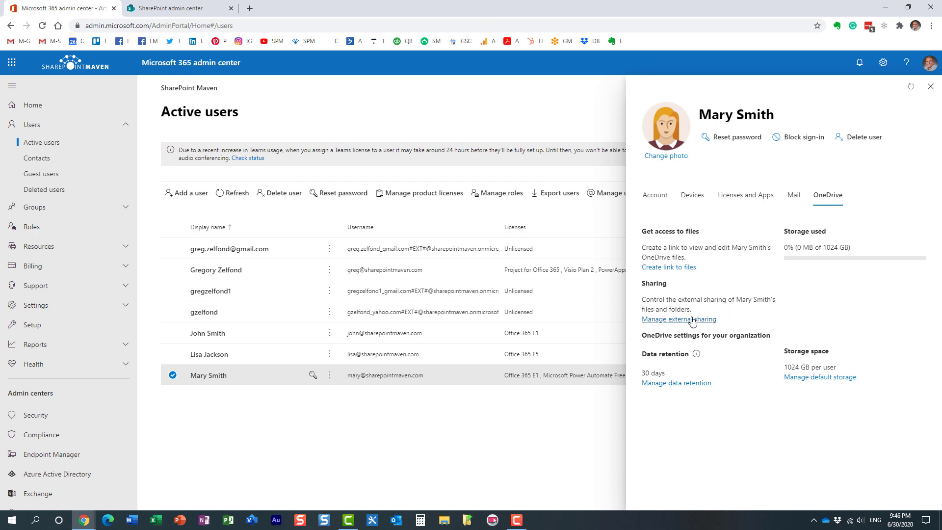
Set Mary Smith's external sharing to authenticated guest users with invitations.
left_click(679, 318)
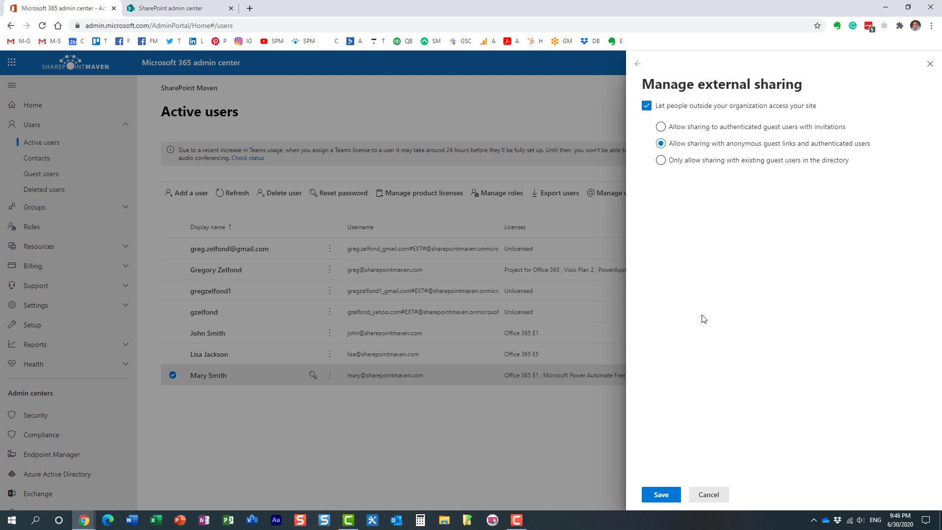
mouse_move(739, 167)
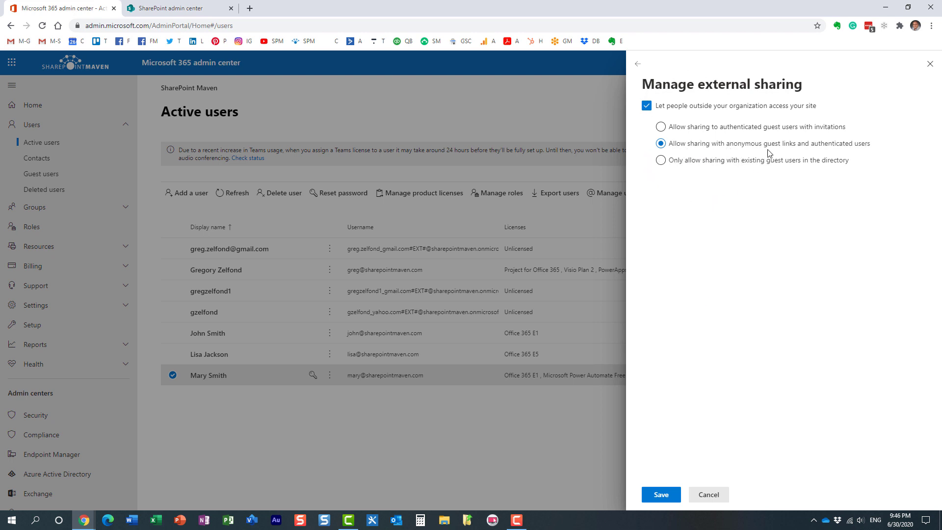
mouse_move(707, 157)
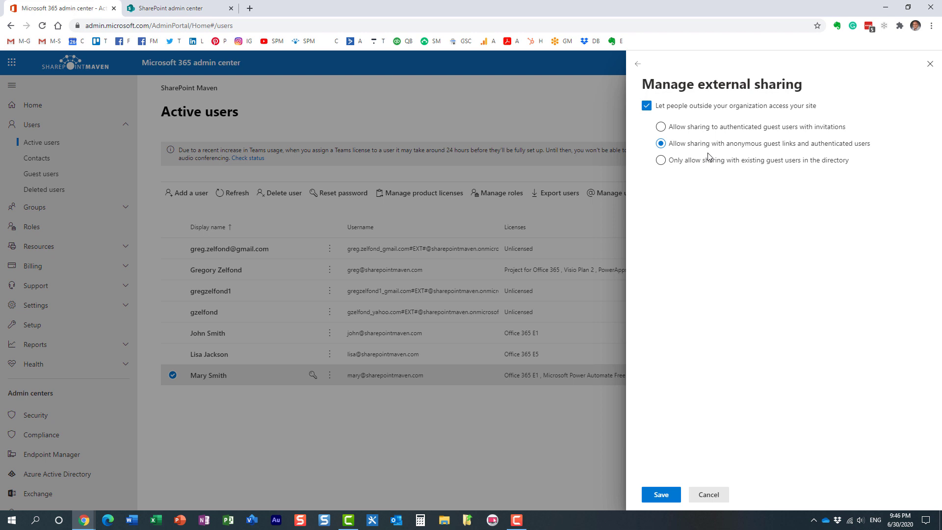
mouse_move(707, 156)
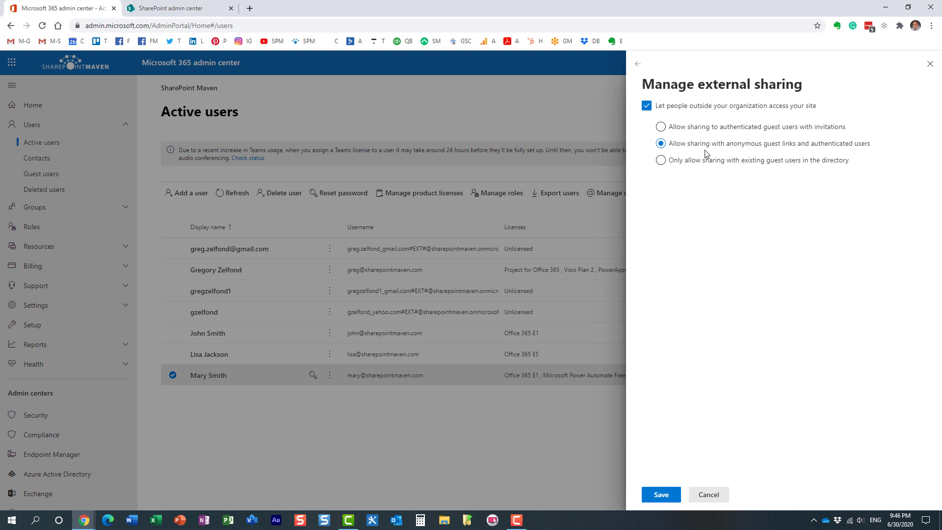
mouse_move(732, 160)
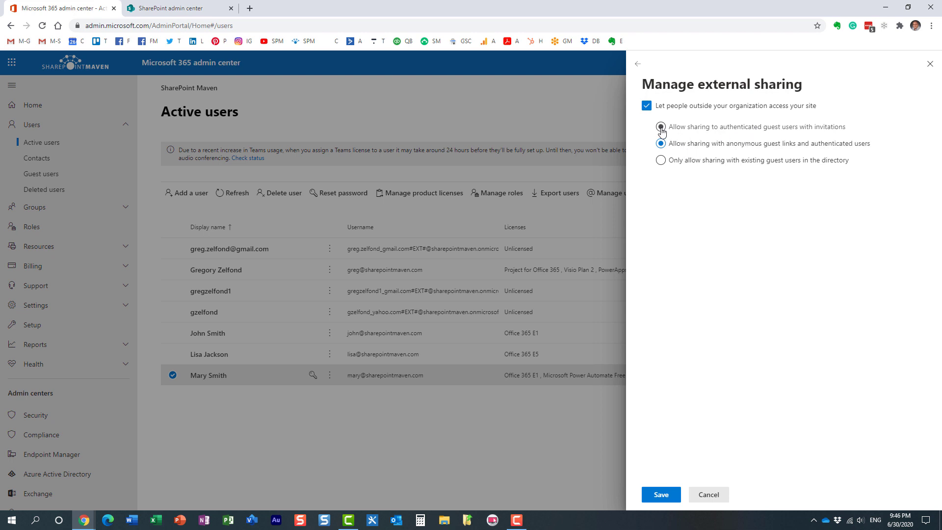
left_click(660, 127)
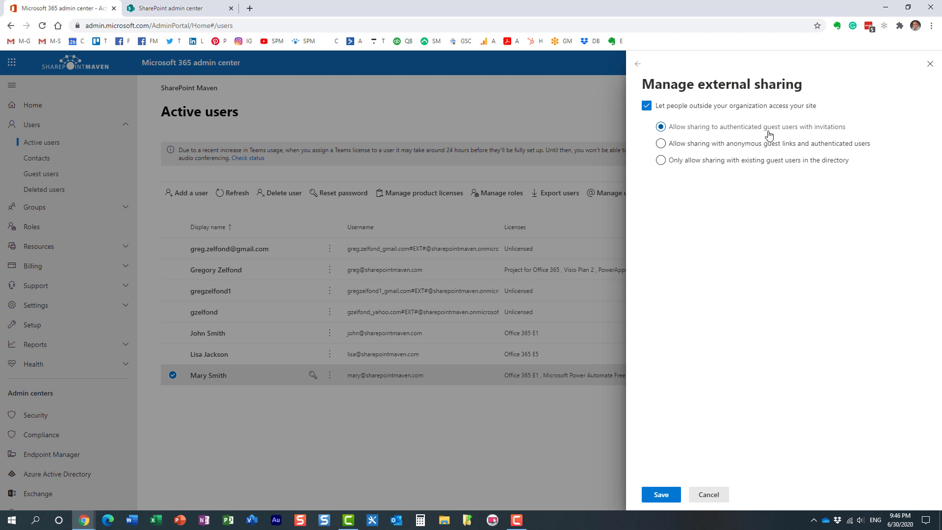
mouse_move(792, 135)
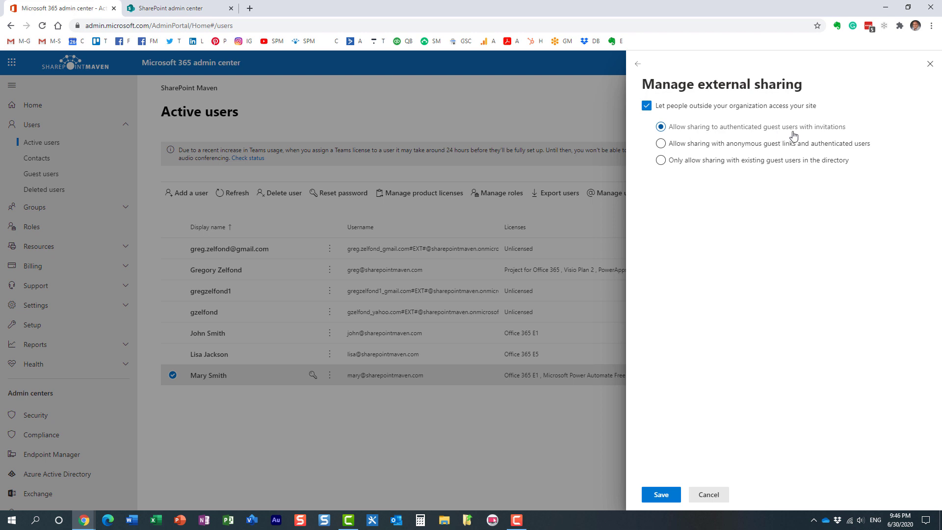
mouse_move(790, 136)
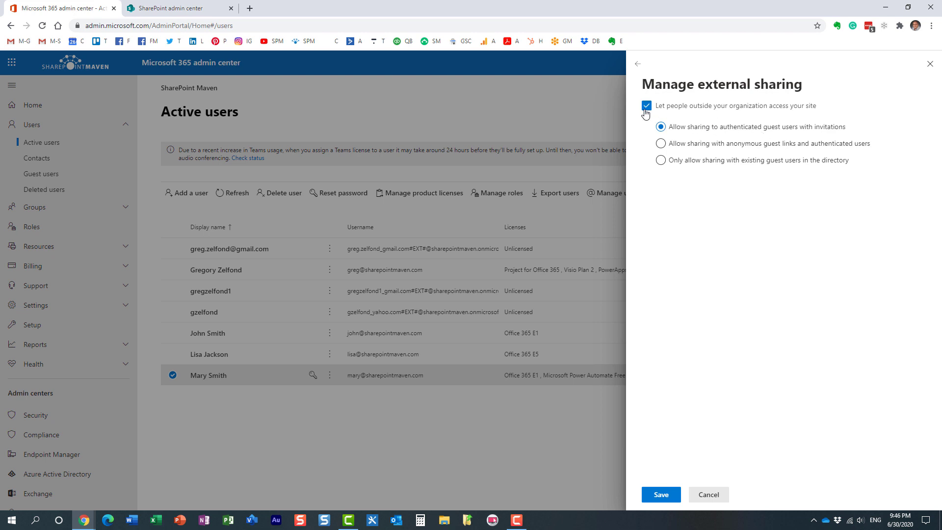
left_click(647, 106)
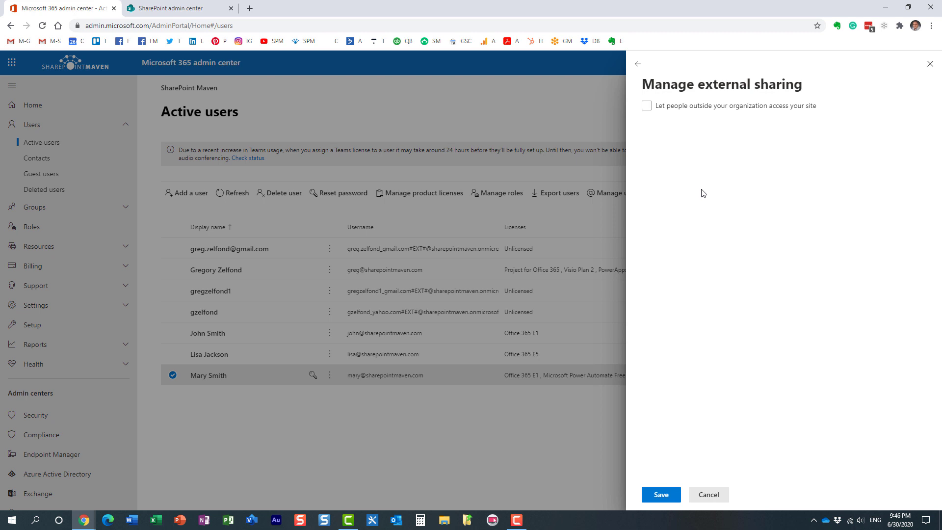
left_click(646, 105)
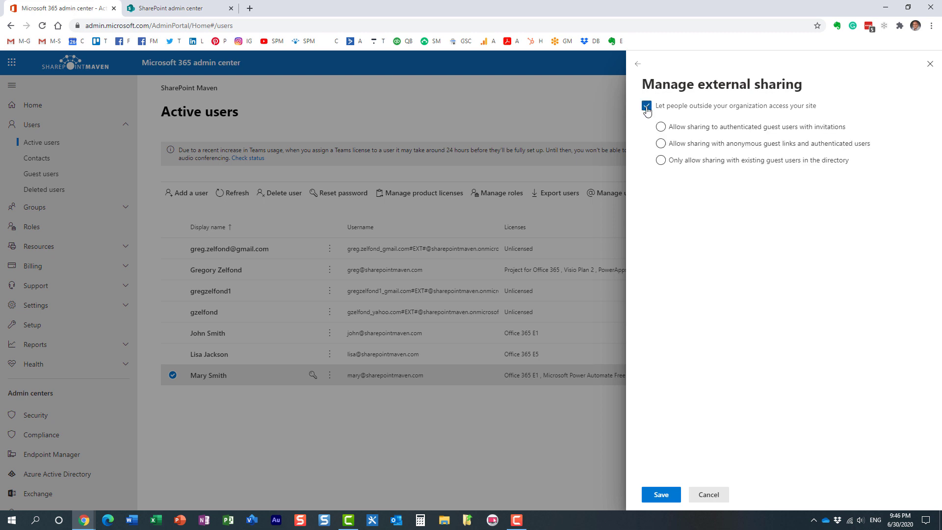
left_click(646, 105)
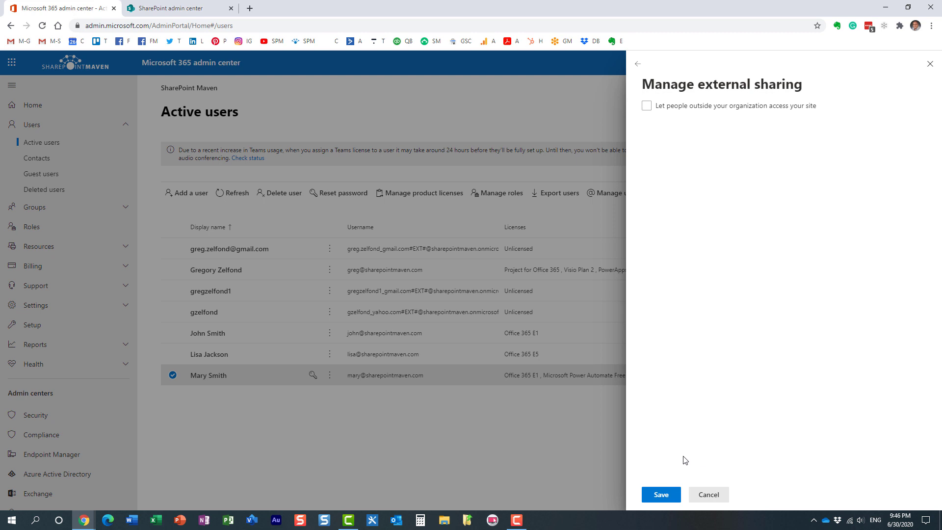
left_click(660, 494)
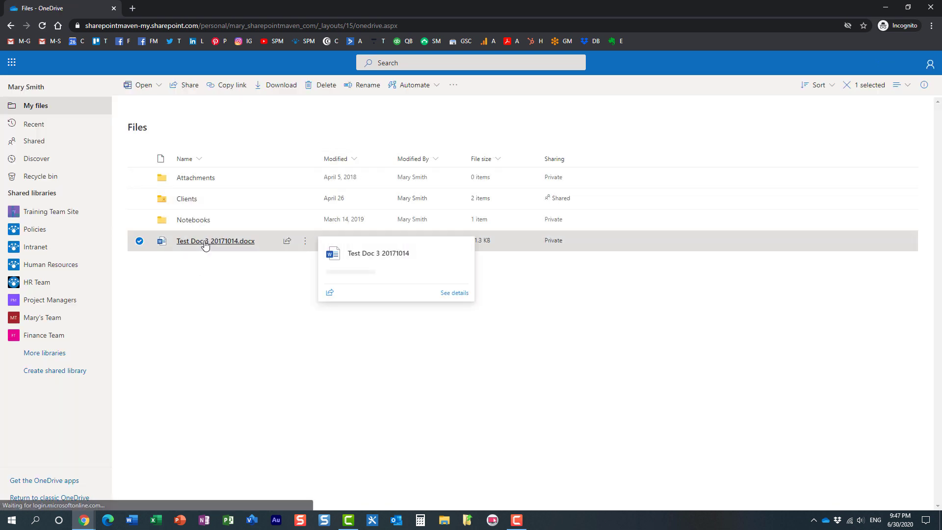
Share Test Doc 3 20171014.docx again with a link limited to specific people.
left_click(188, 84)
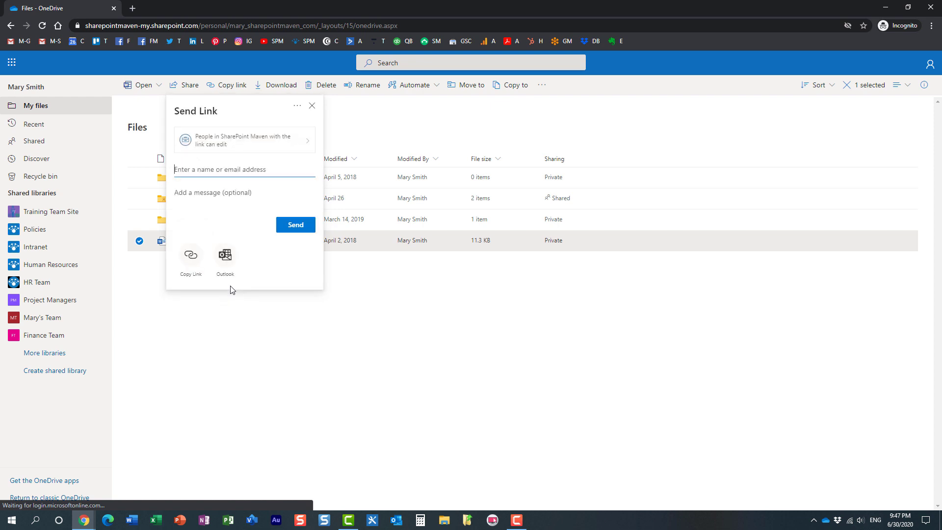
left_click(245, 140)
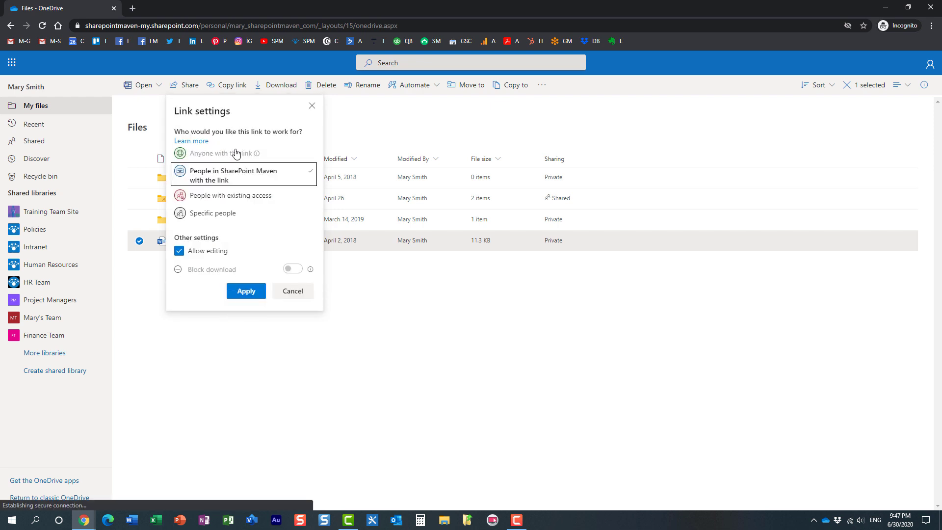
mouse_move(205, 159)
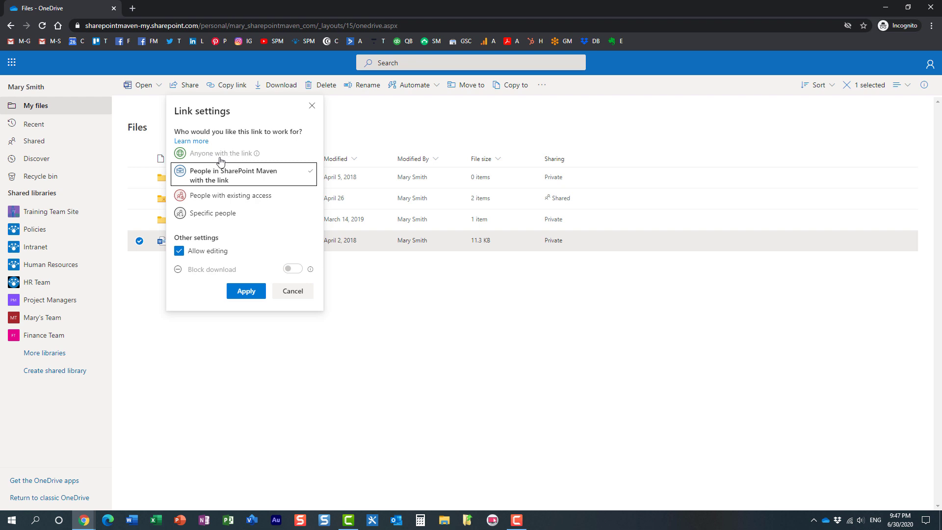
mouse_move(238, 161)
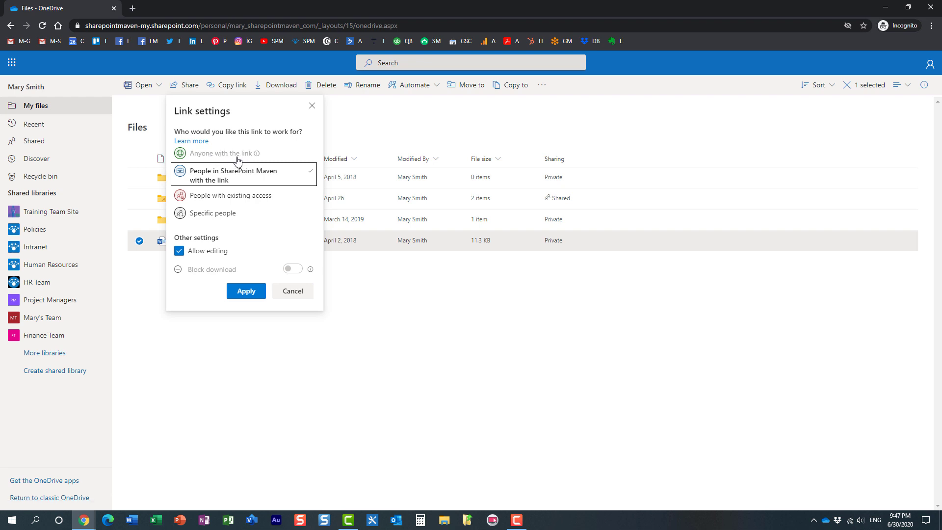
mouse_move(257, 153)
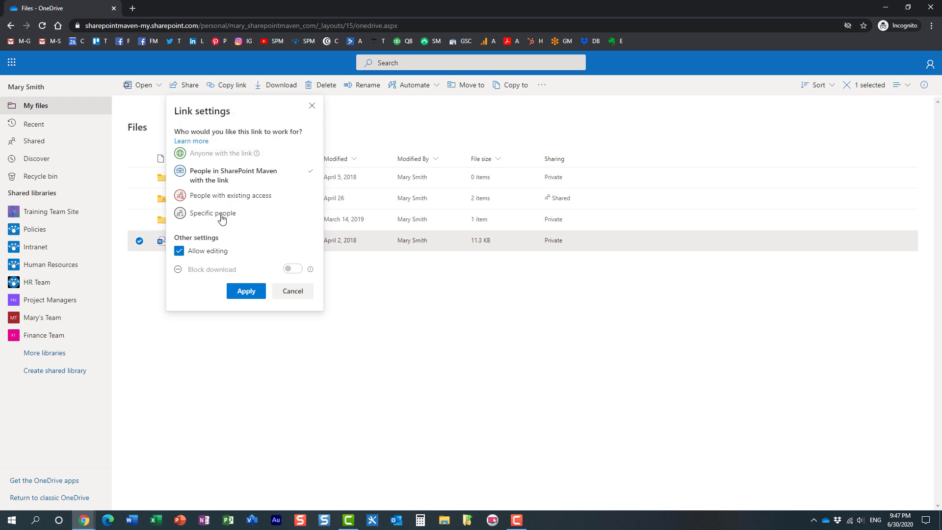
left_click(211, 213)
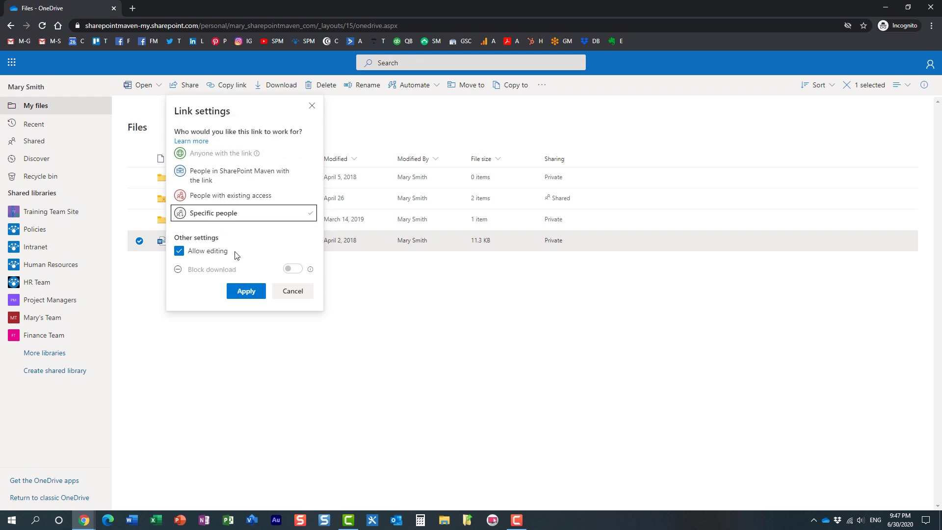
left_click(246, 290)
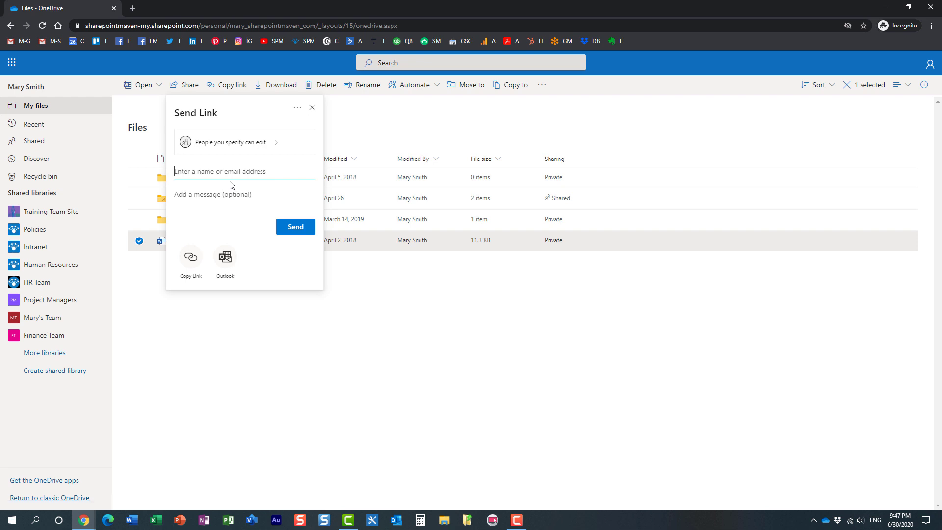
Add the external Gmail recipient 'sull…', triggering the policy-blocked sharing error.
type("sullivanjohn345")
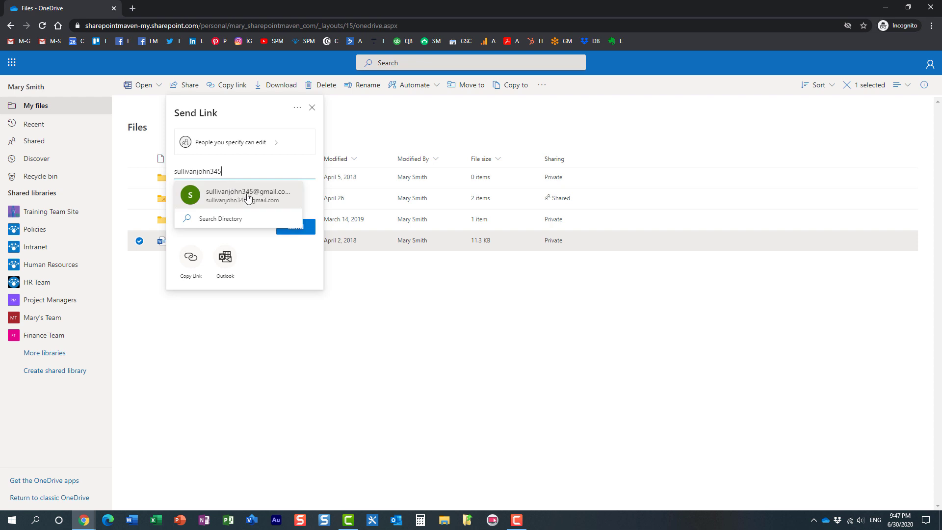
left_click(249, 195)
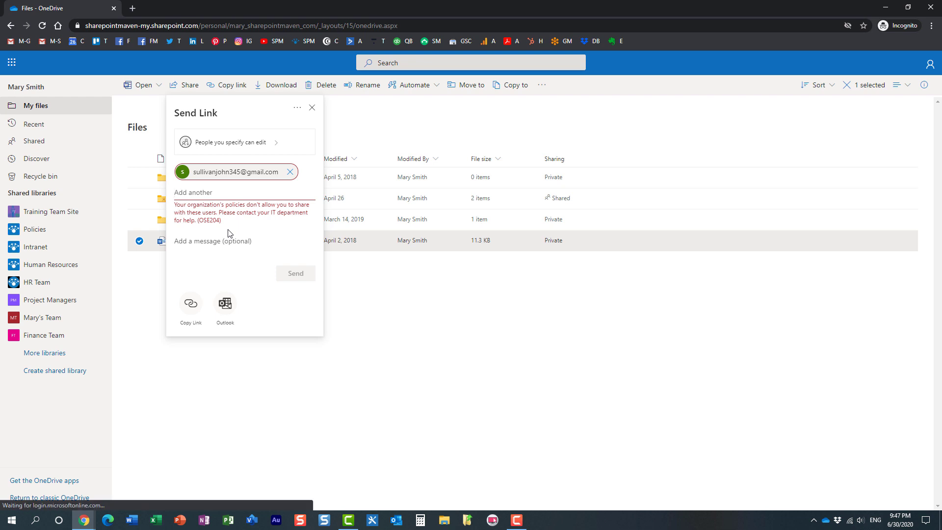
mouse_move(251, 208)
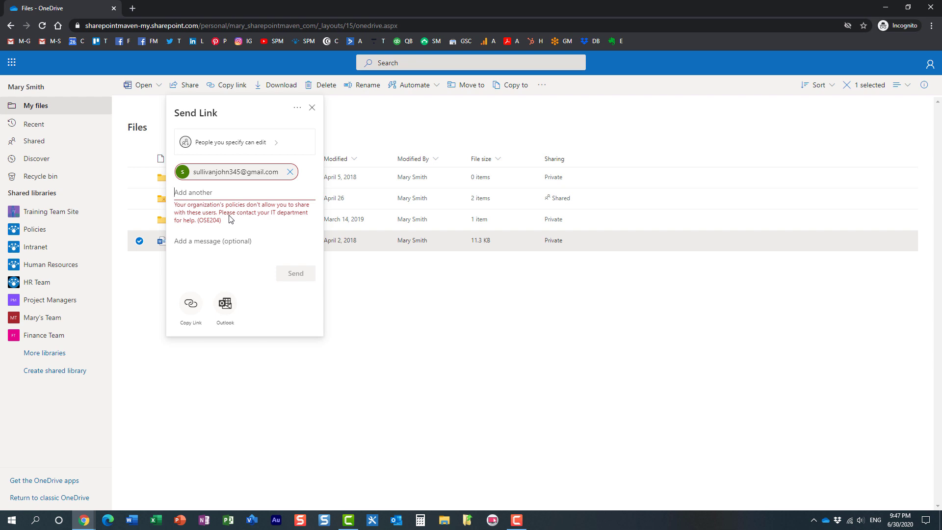
mouse_move(322, 133)
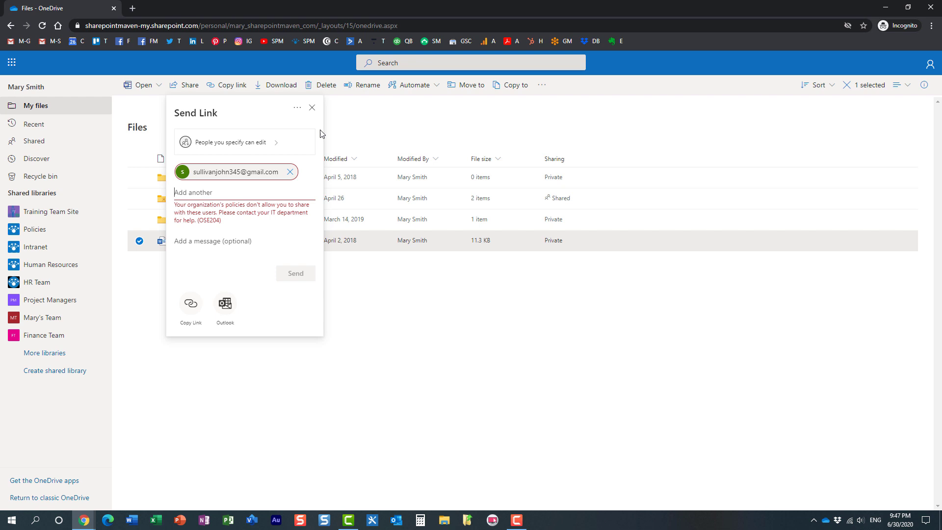
Dismiss the blocked Send Link dialog, leaving Test Doc 3 private.
left_click(312, 108)
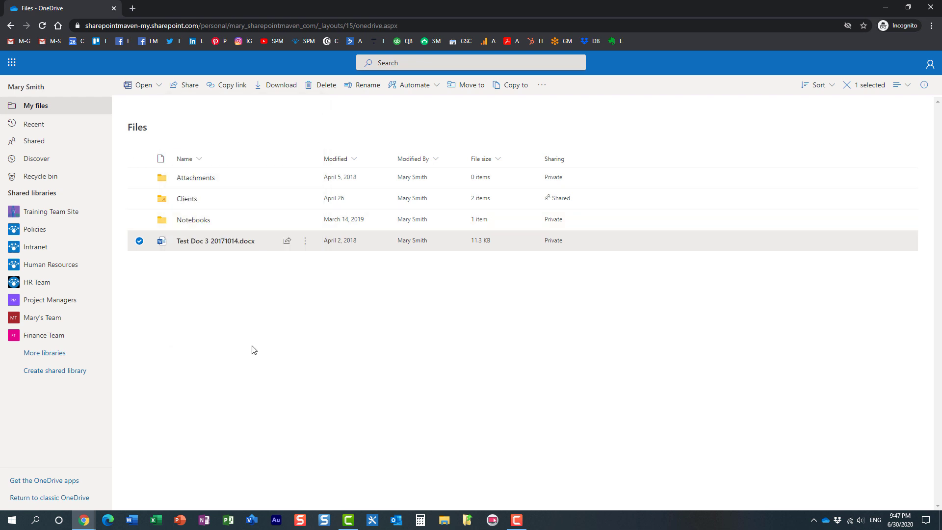
mouse_move(253, 344)
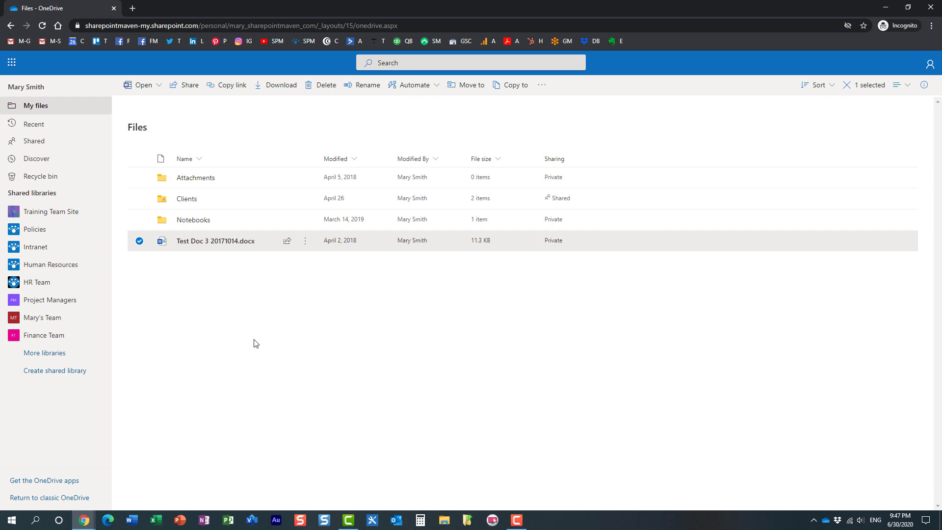
mouse_move(260, 341)
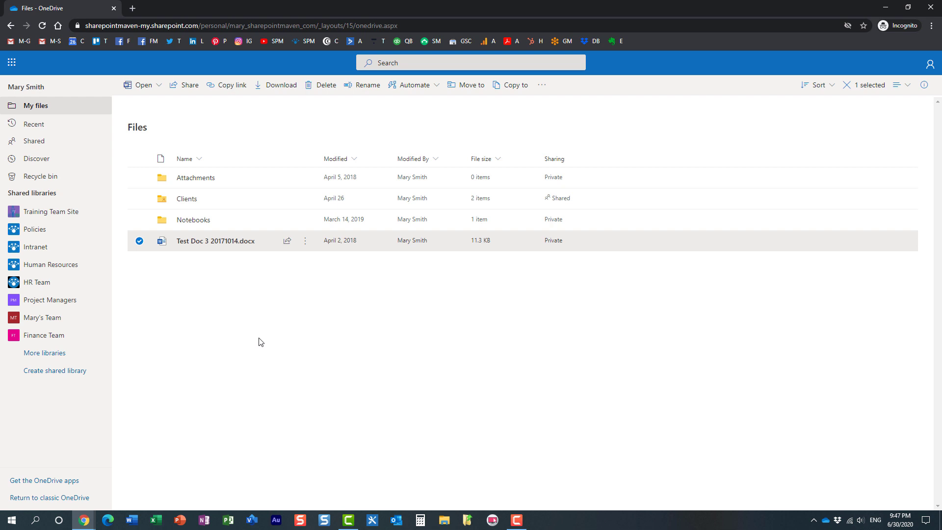